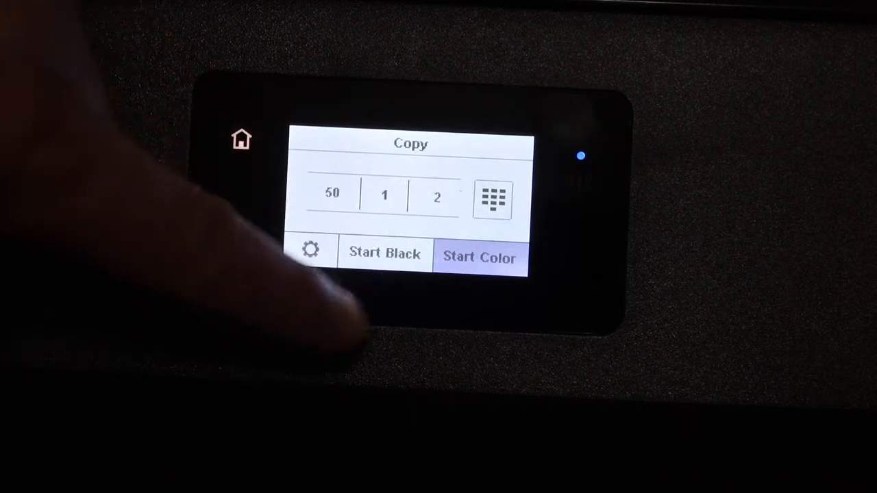
# Step: Open Copy on the HP ENVY touchscreen to show the black and colour start options
pyautogui.click(480, 257)
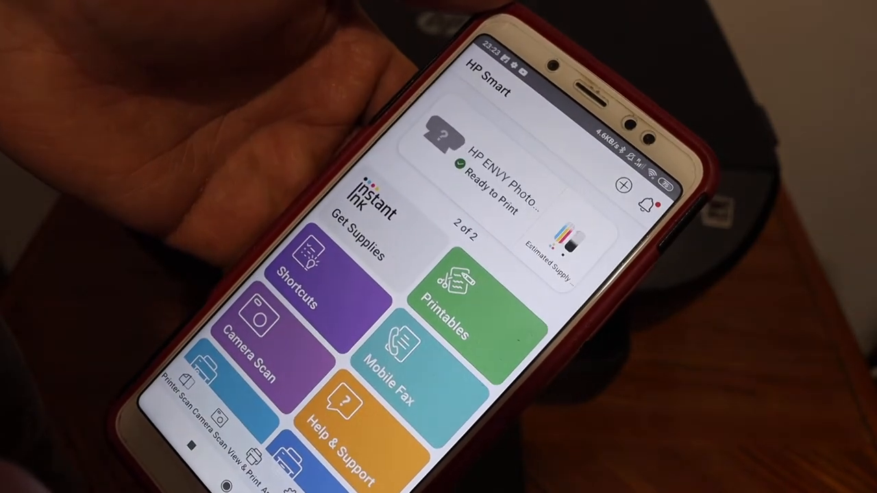
# Step: Scroll the HP Smart home screen to reveal Print Photos, Printer Scan, Print Documents and Copy tiles
pyautogui.scroll(-3)
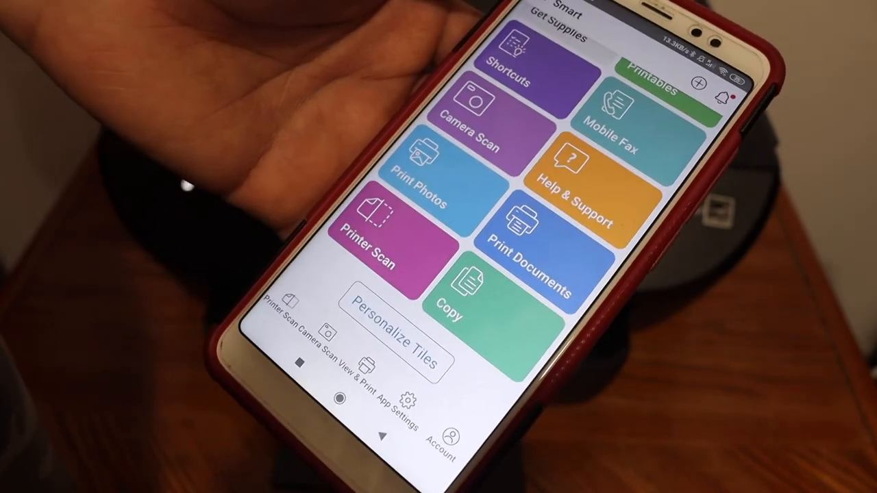
# Step: Scan the page on the printer glass in Color at A4 via Printer Scan
pyautogui.click(383, 246)
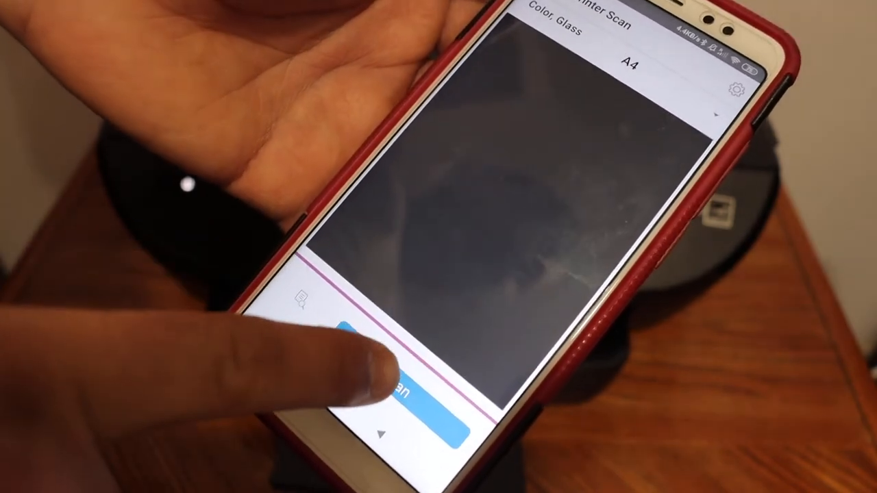
pyautogui.click(391, 384)
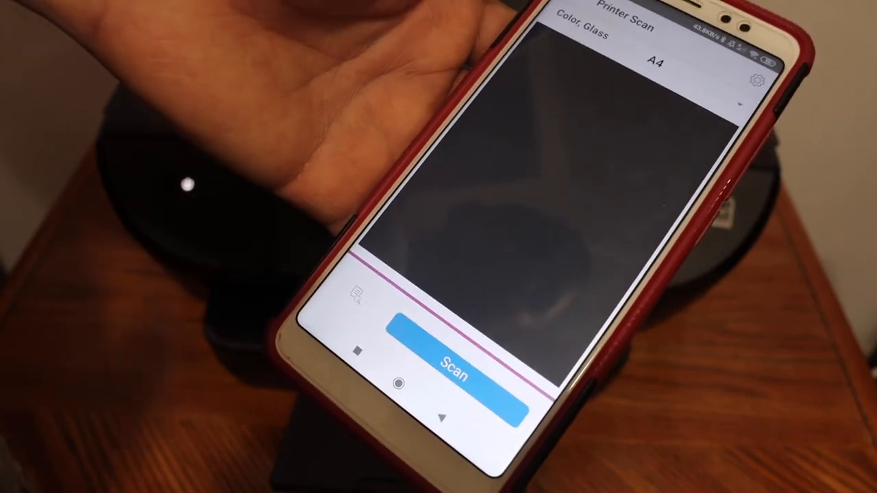
pyautogui.click(452, 363)
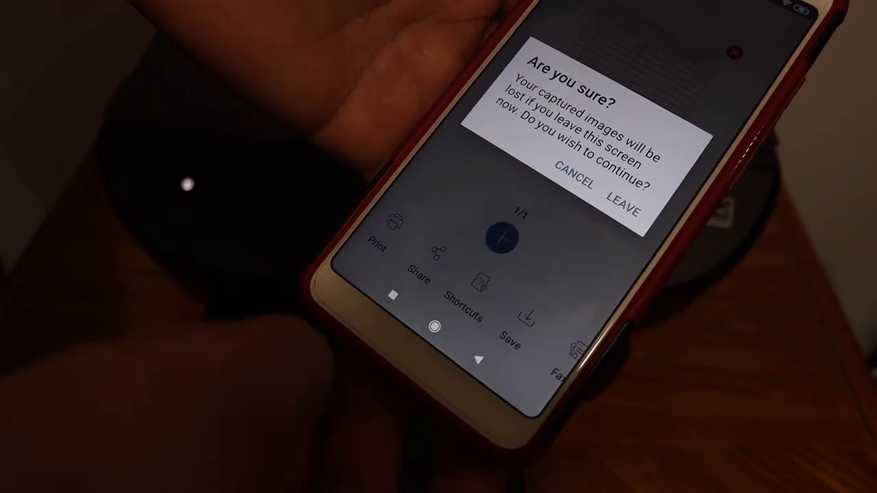
# Step: Cancel the discard prompt to keep the scanned table page, then print it
pyautogui.click(622, 210)
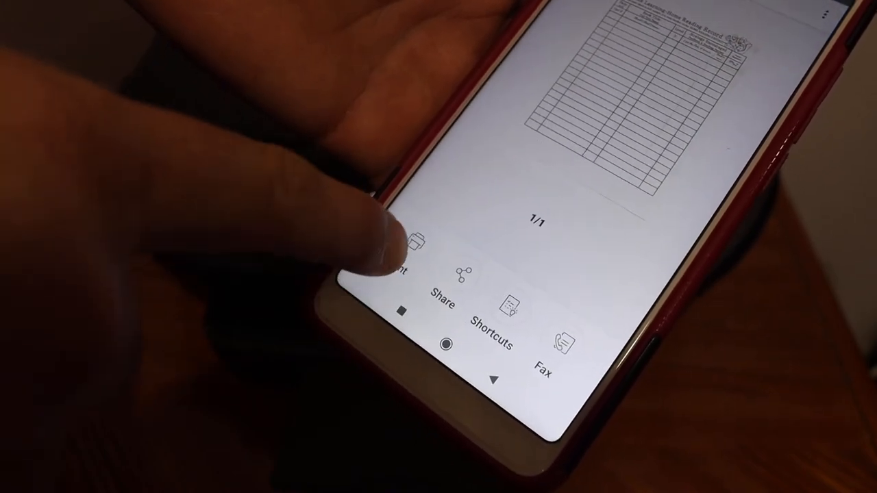
pyautogui.click(411, 254)
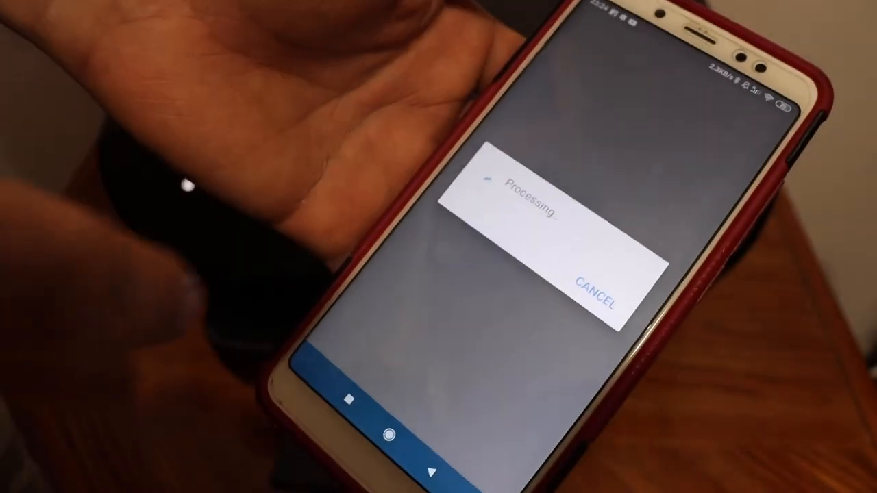